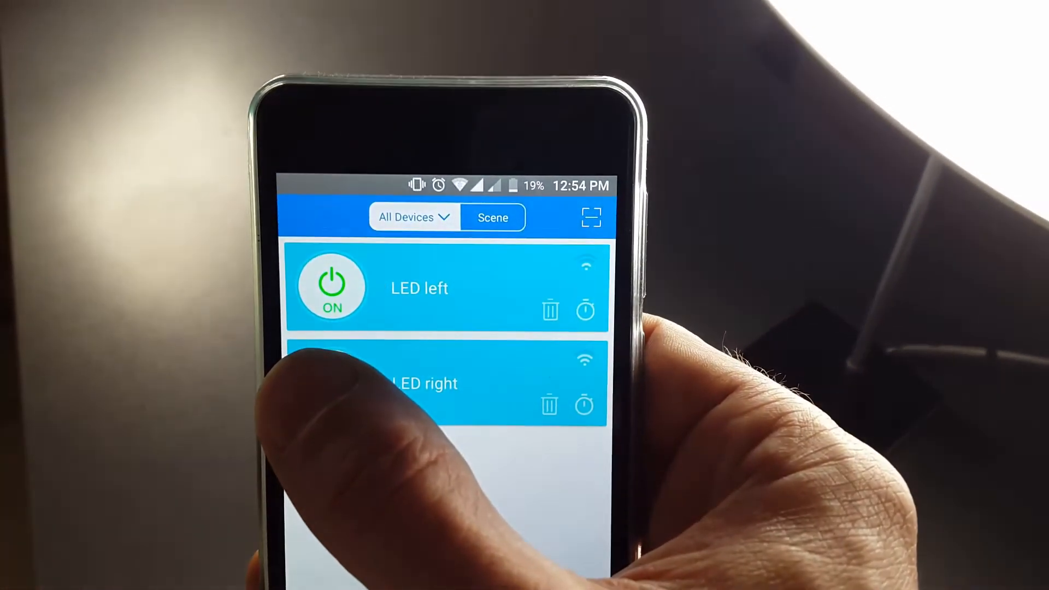
# - Toggle the LED right plug off and back on, leaving LED left and LED right on
pyautogui.click(341, 378)
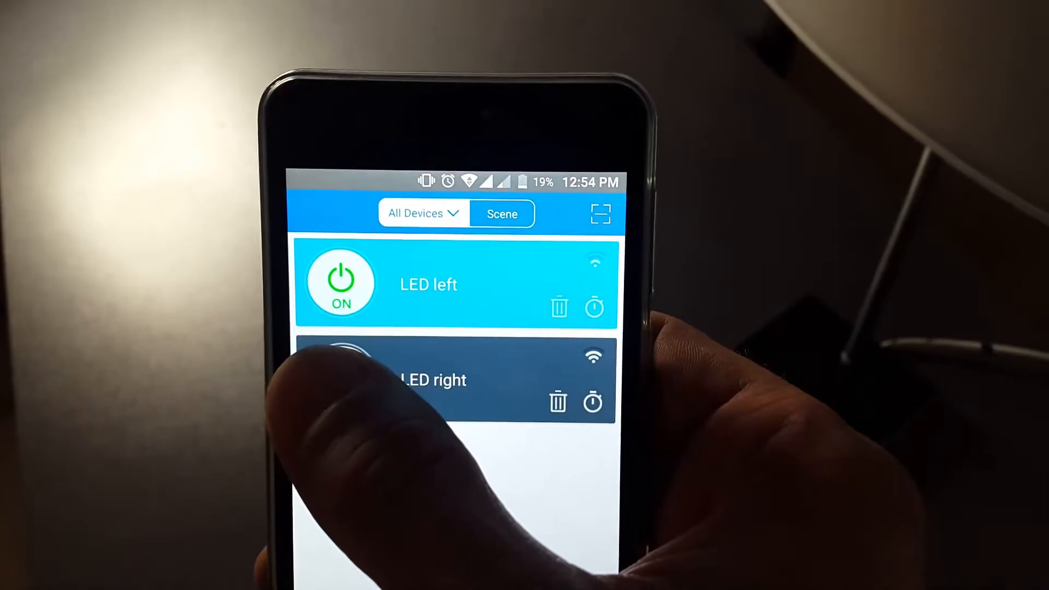
pyautogui.click(341, 371)
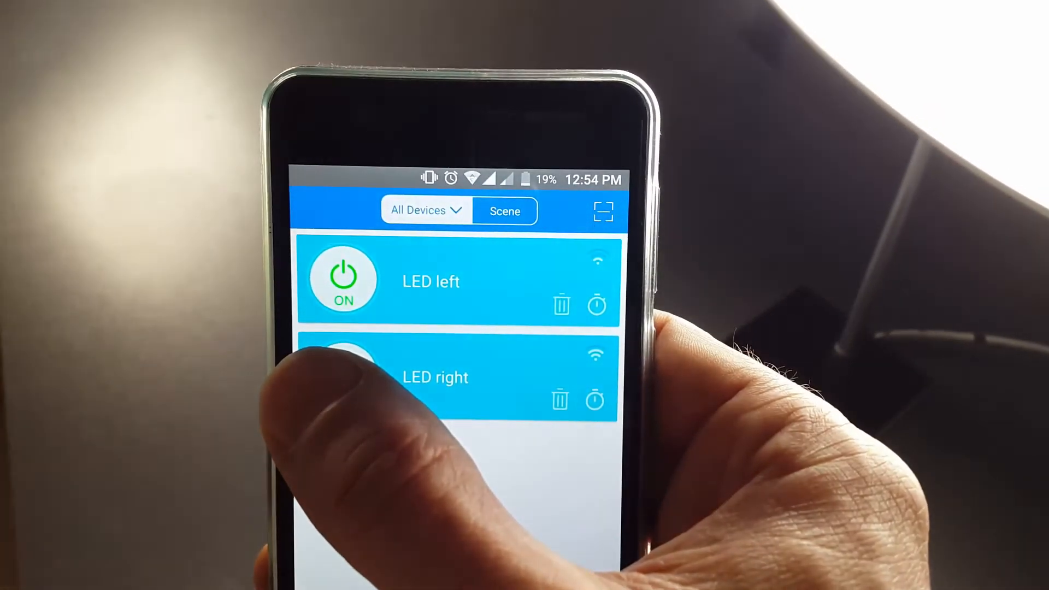